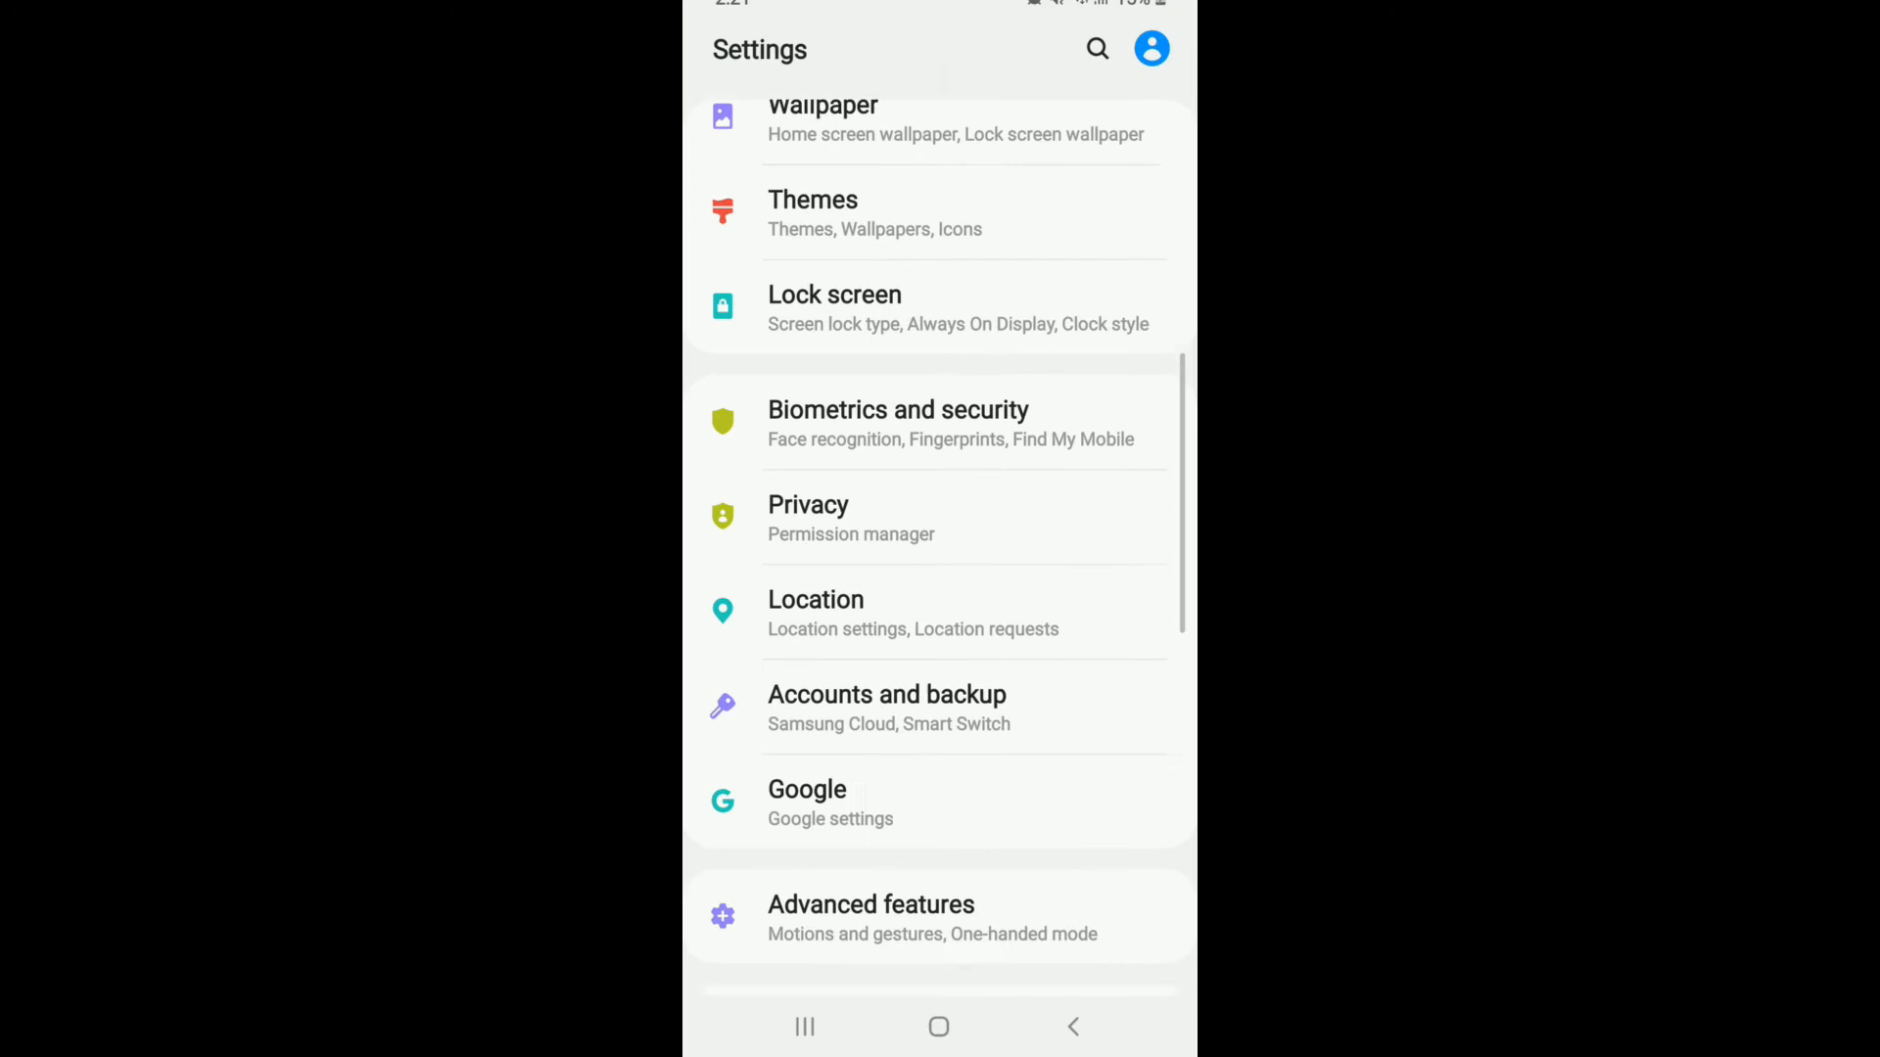
- Locate Google Play Store in the Apps list and reach its app info page
{"action": "scroll", "scroll_direction": "down", "scroll_amount": 3}
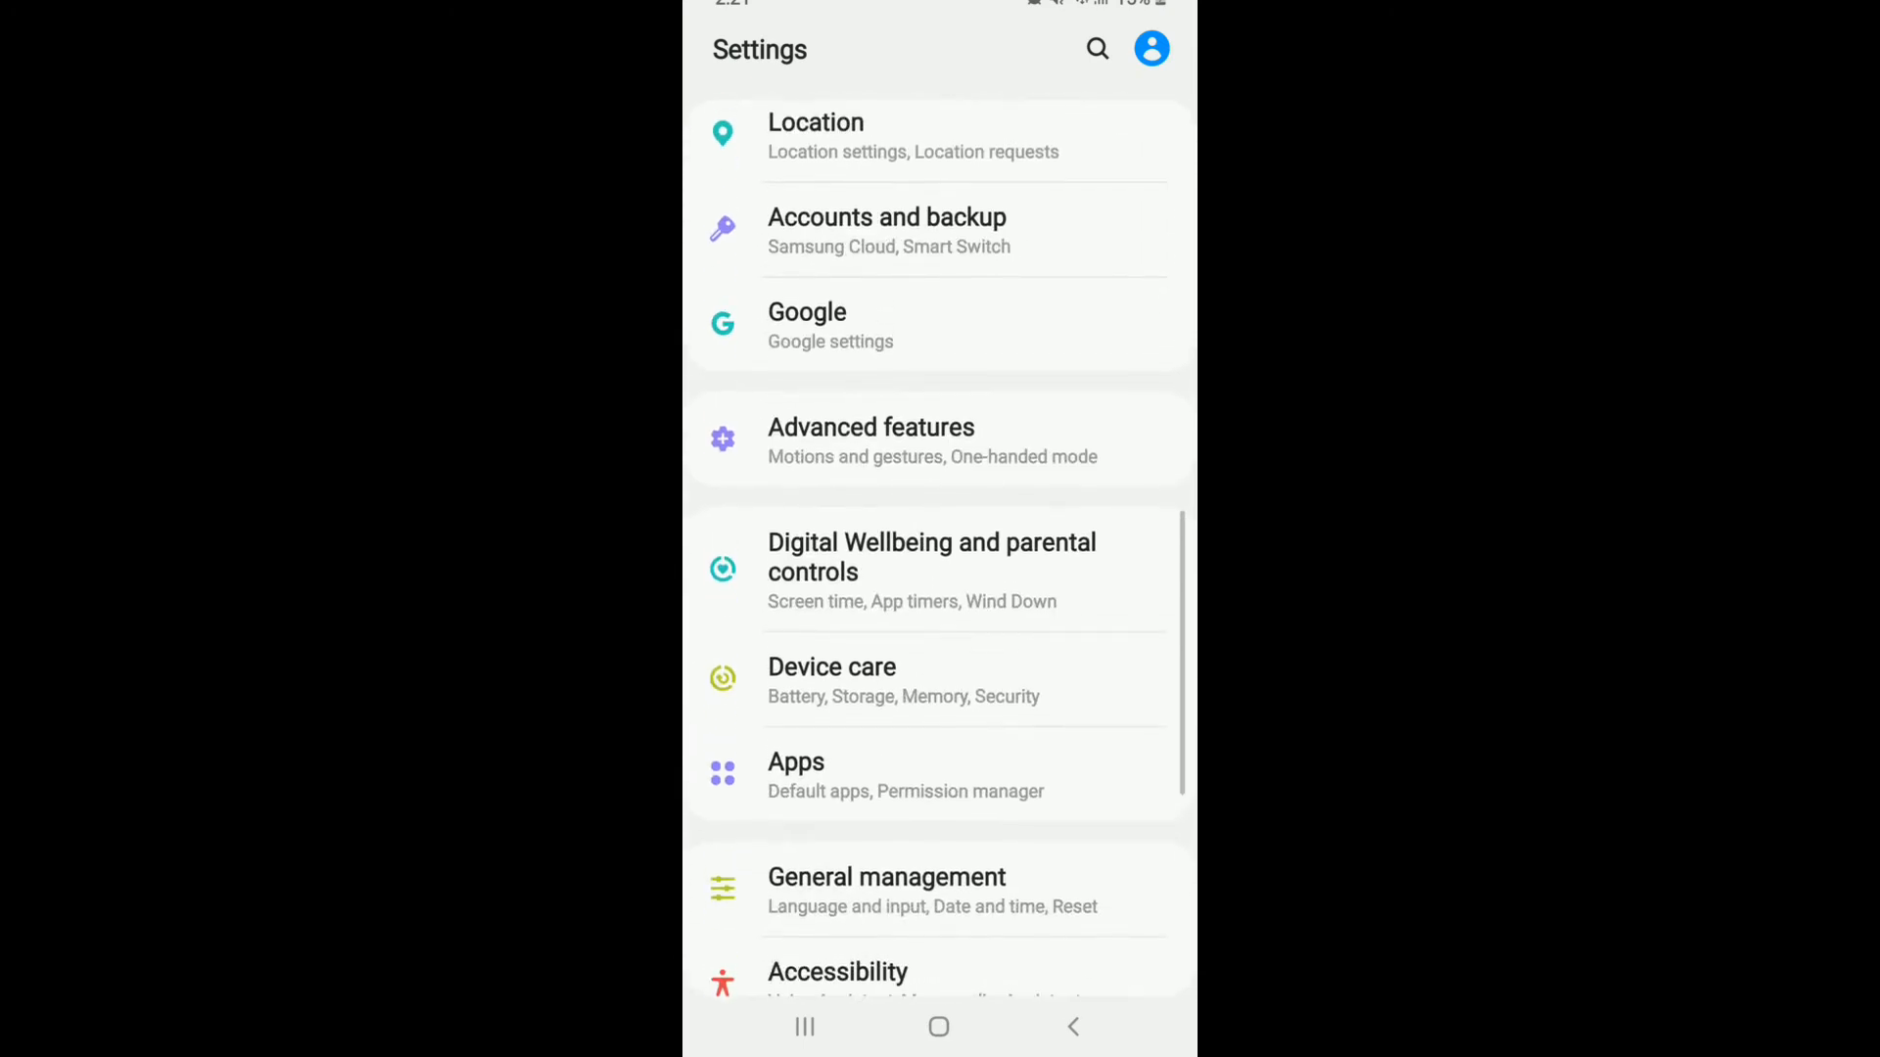
{"action": "left_click", "coordinate": [797, 762]}
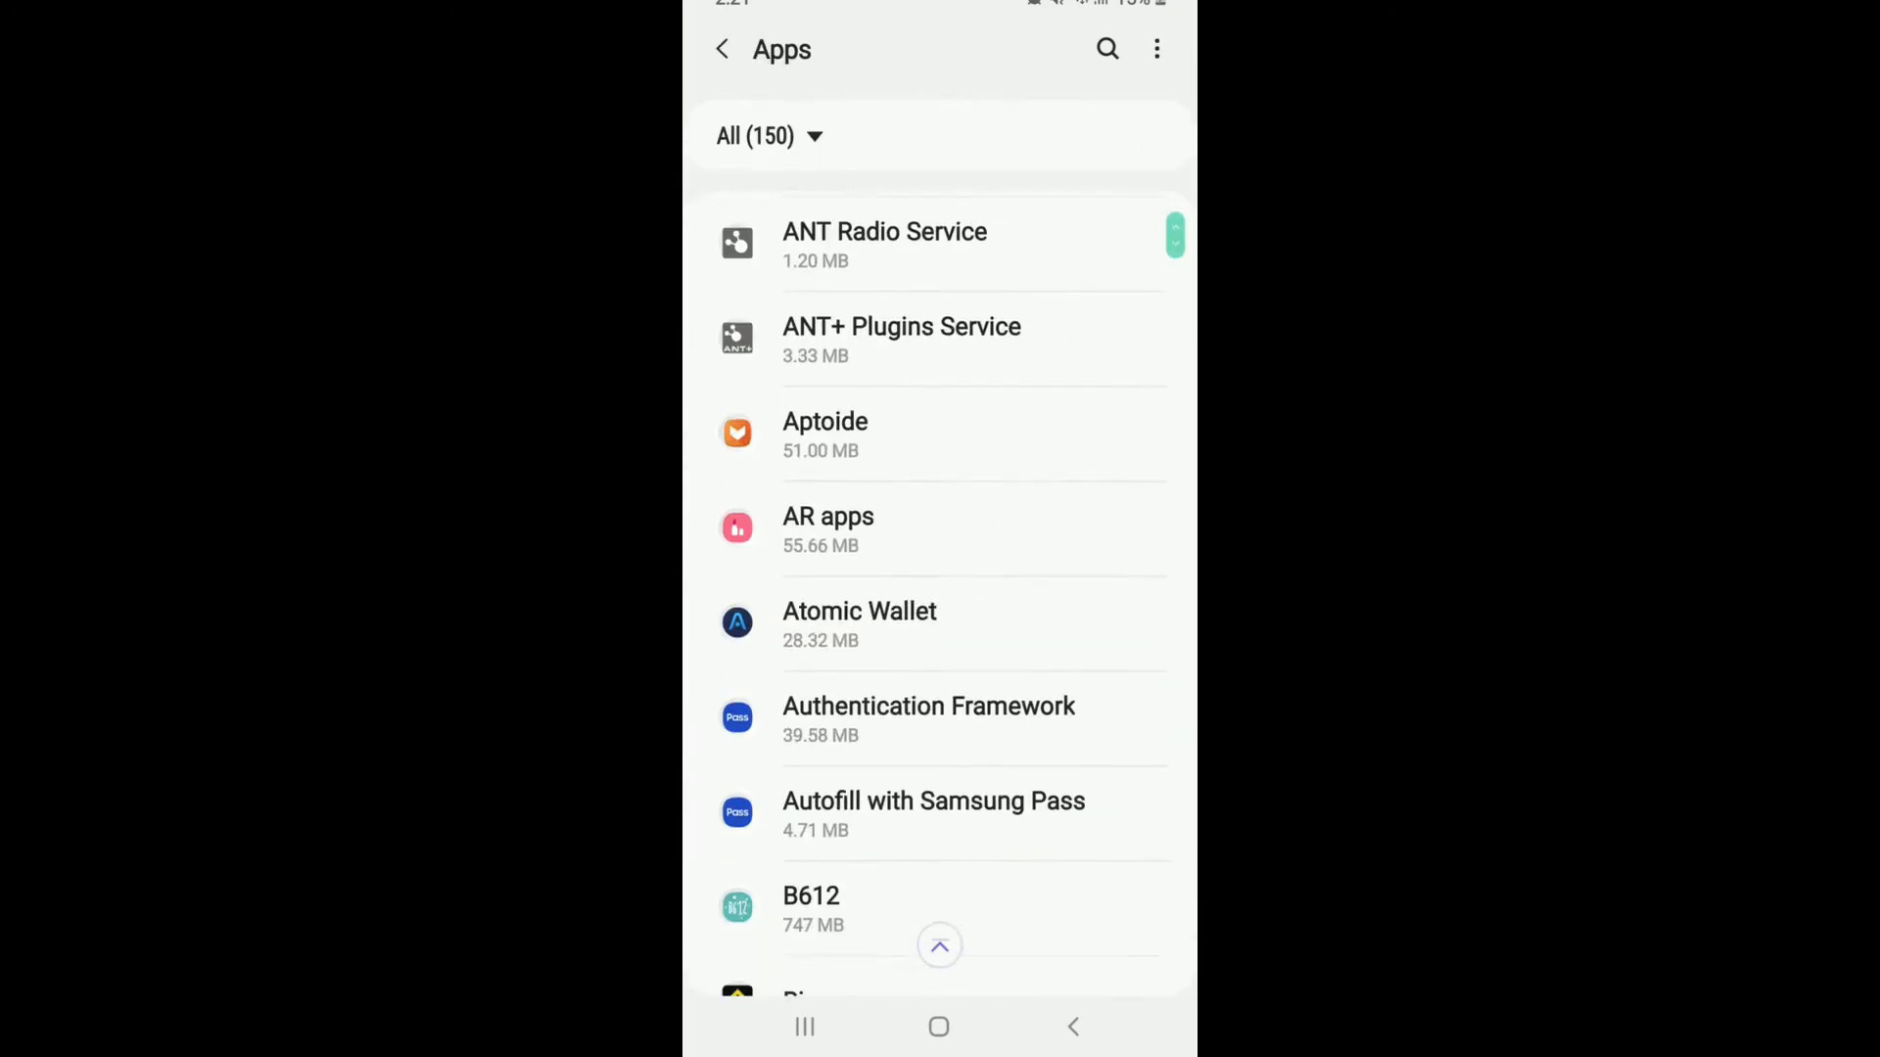
{"action": "scroll", "scroll_direction": "down", "scroll_amount": 3}
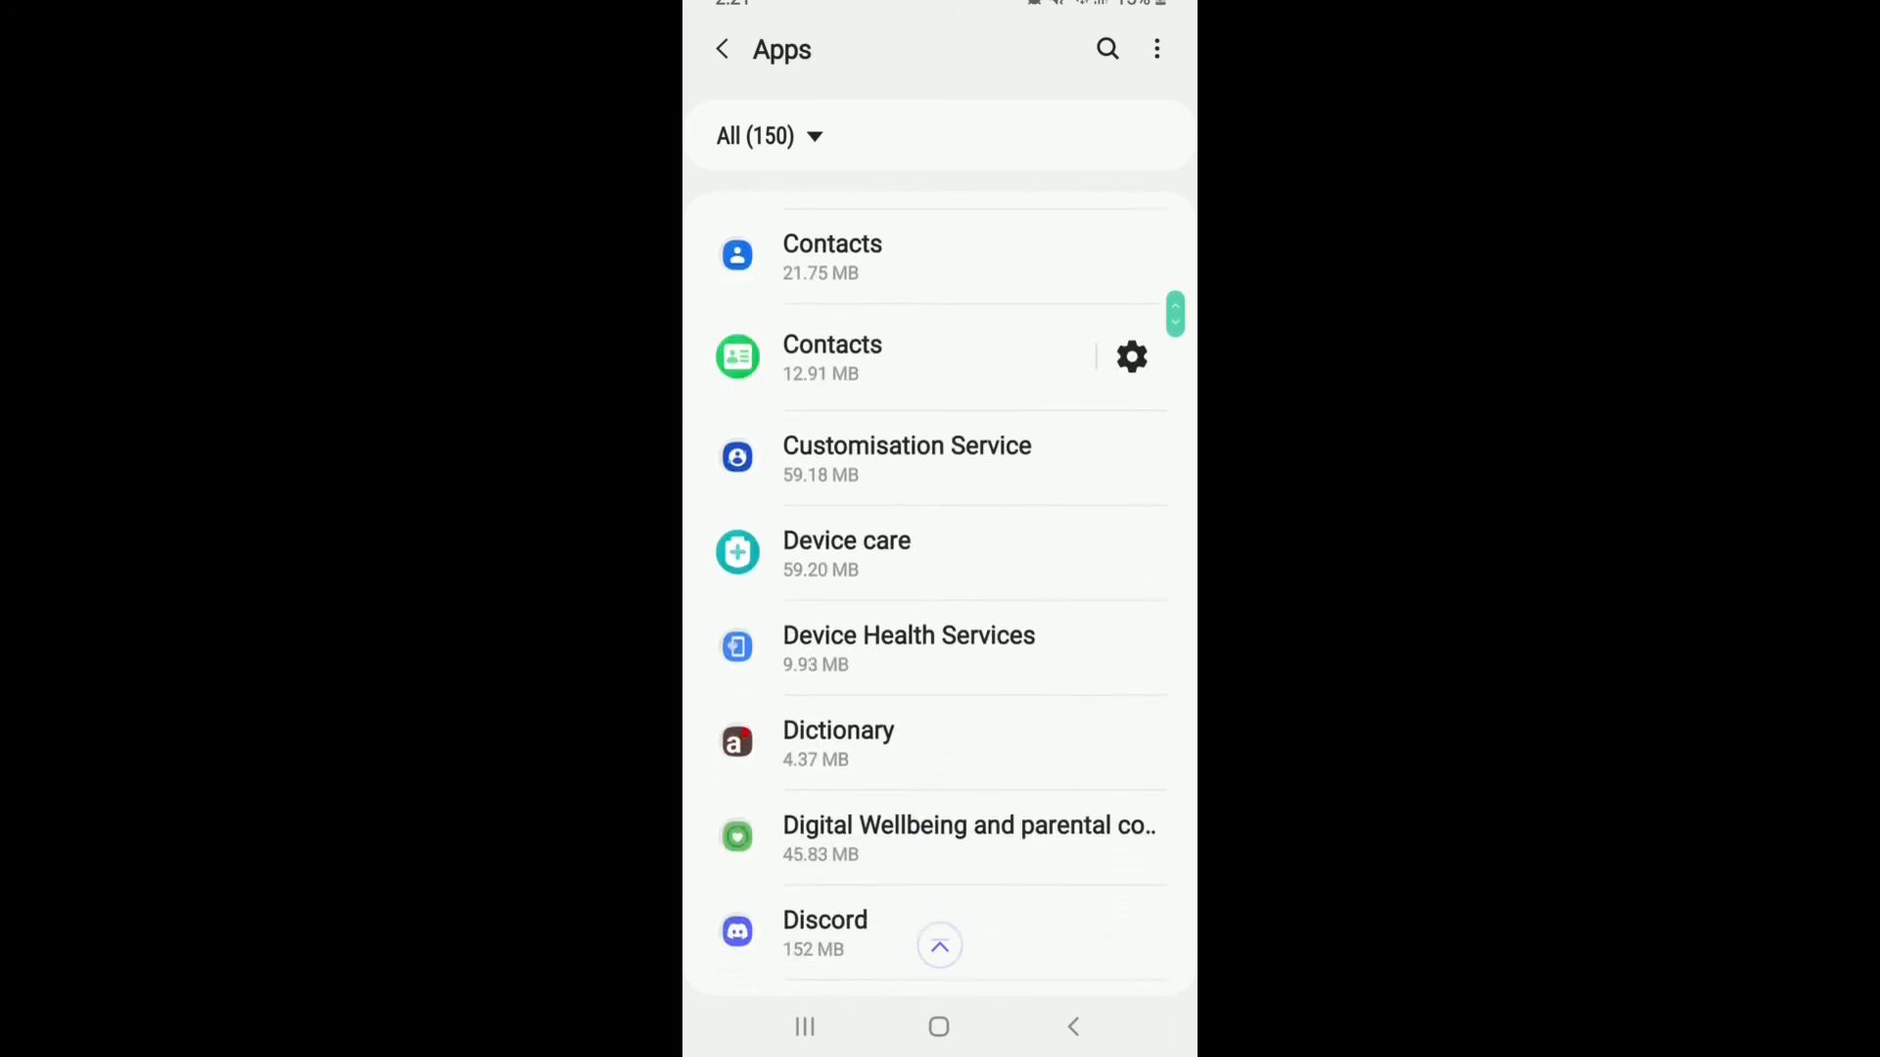
{"action": "scroll", "scroll_direction": "down", "scroll_amount": 3}
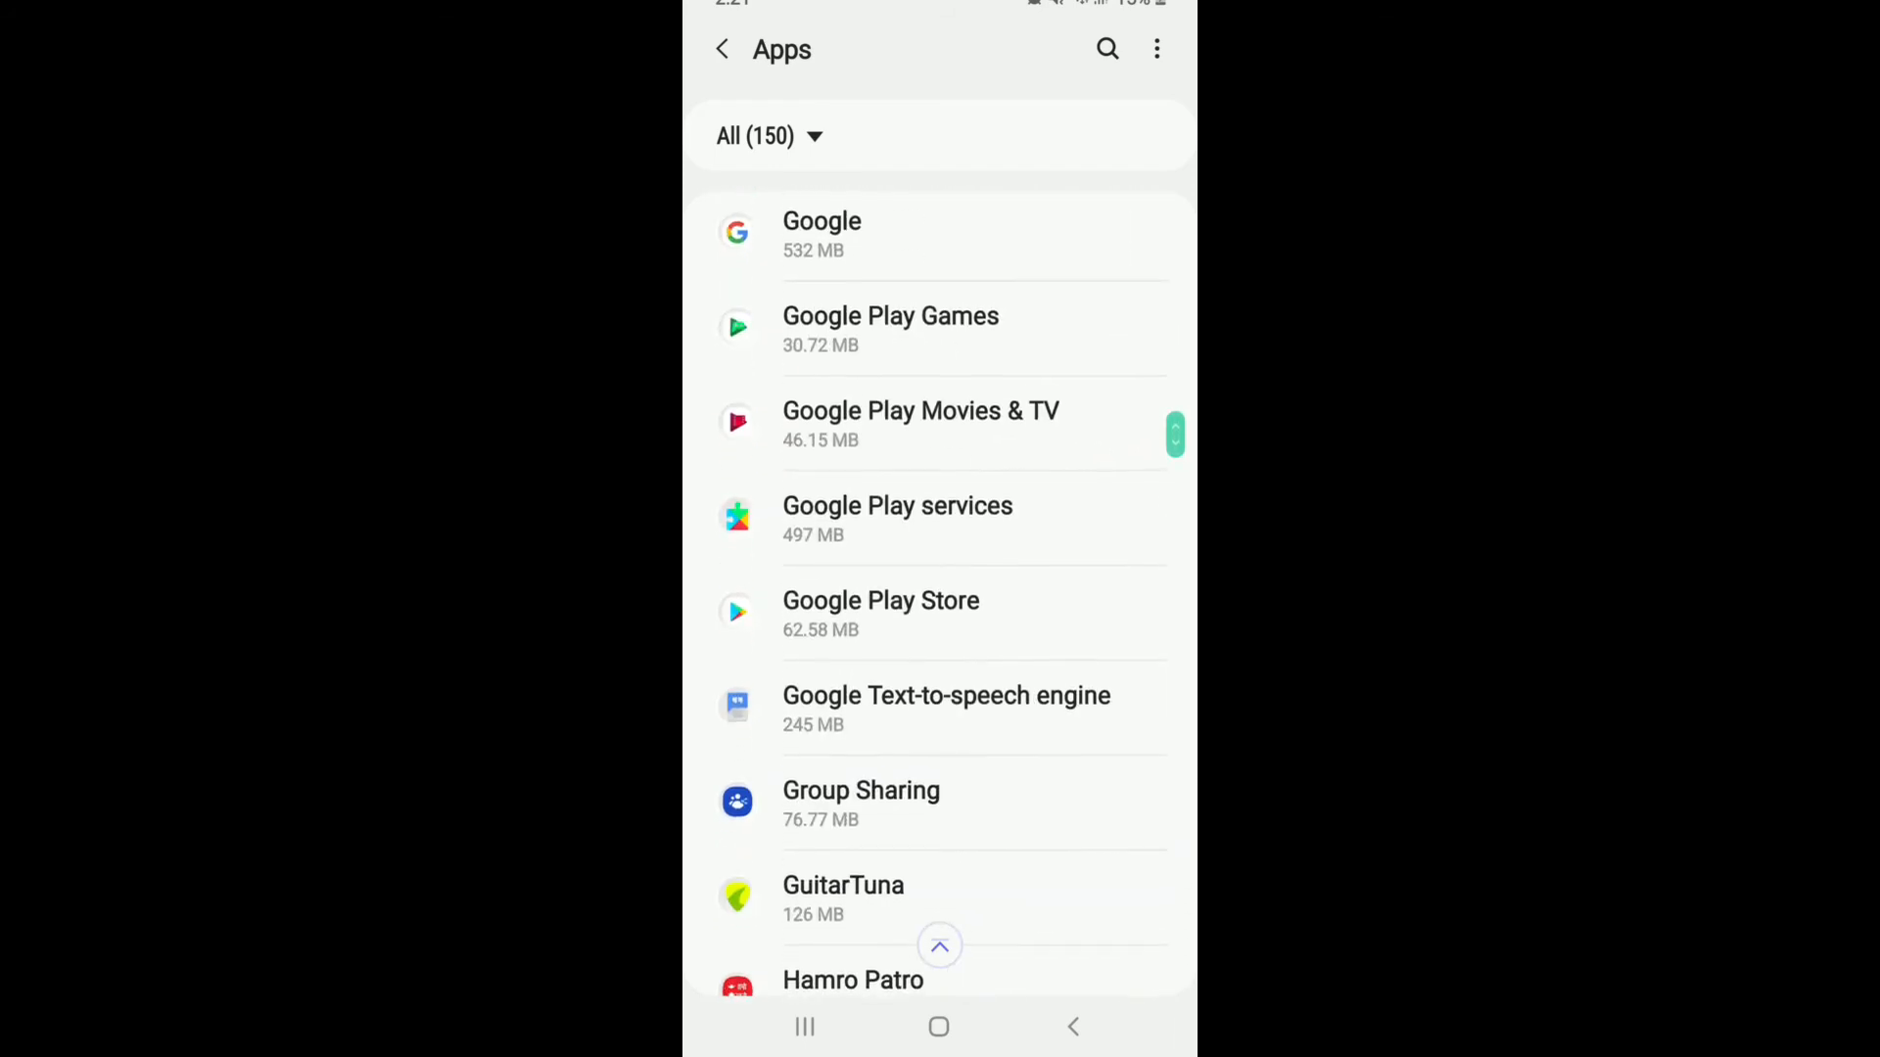
{"action": "left_click", "coordinate": [879, 601]}
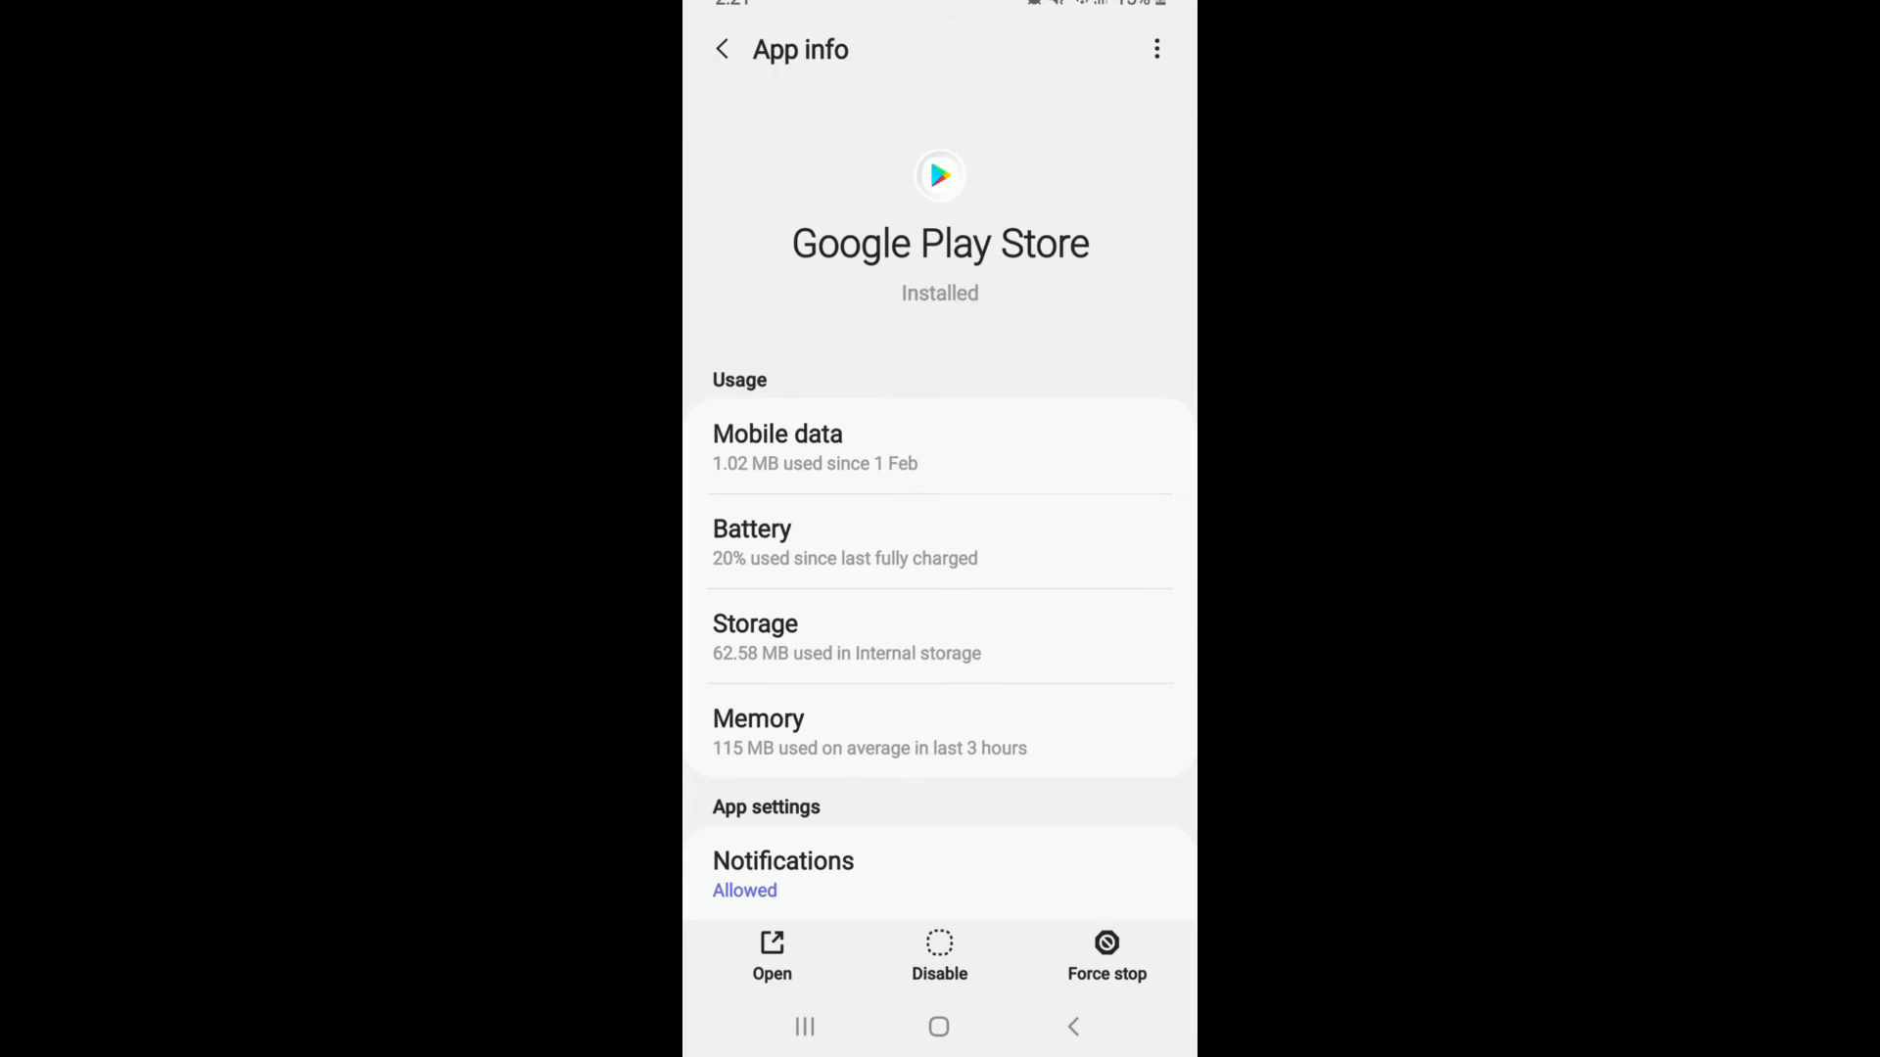
- Force stop Google Play Store, confirming with OK
{"action": "left_click", "coordinate": [1104, 957]}
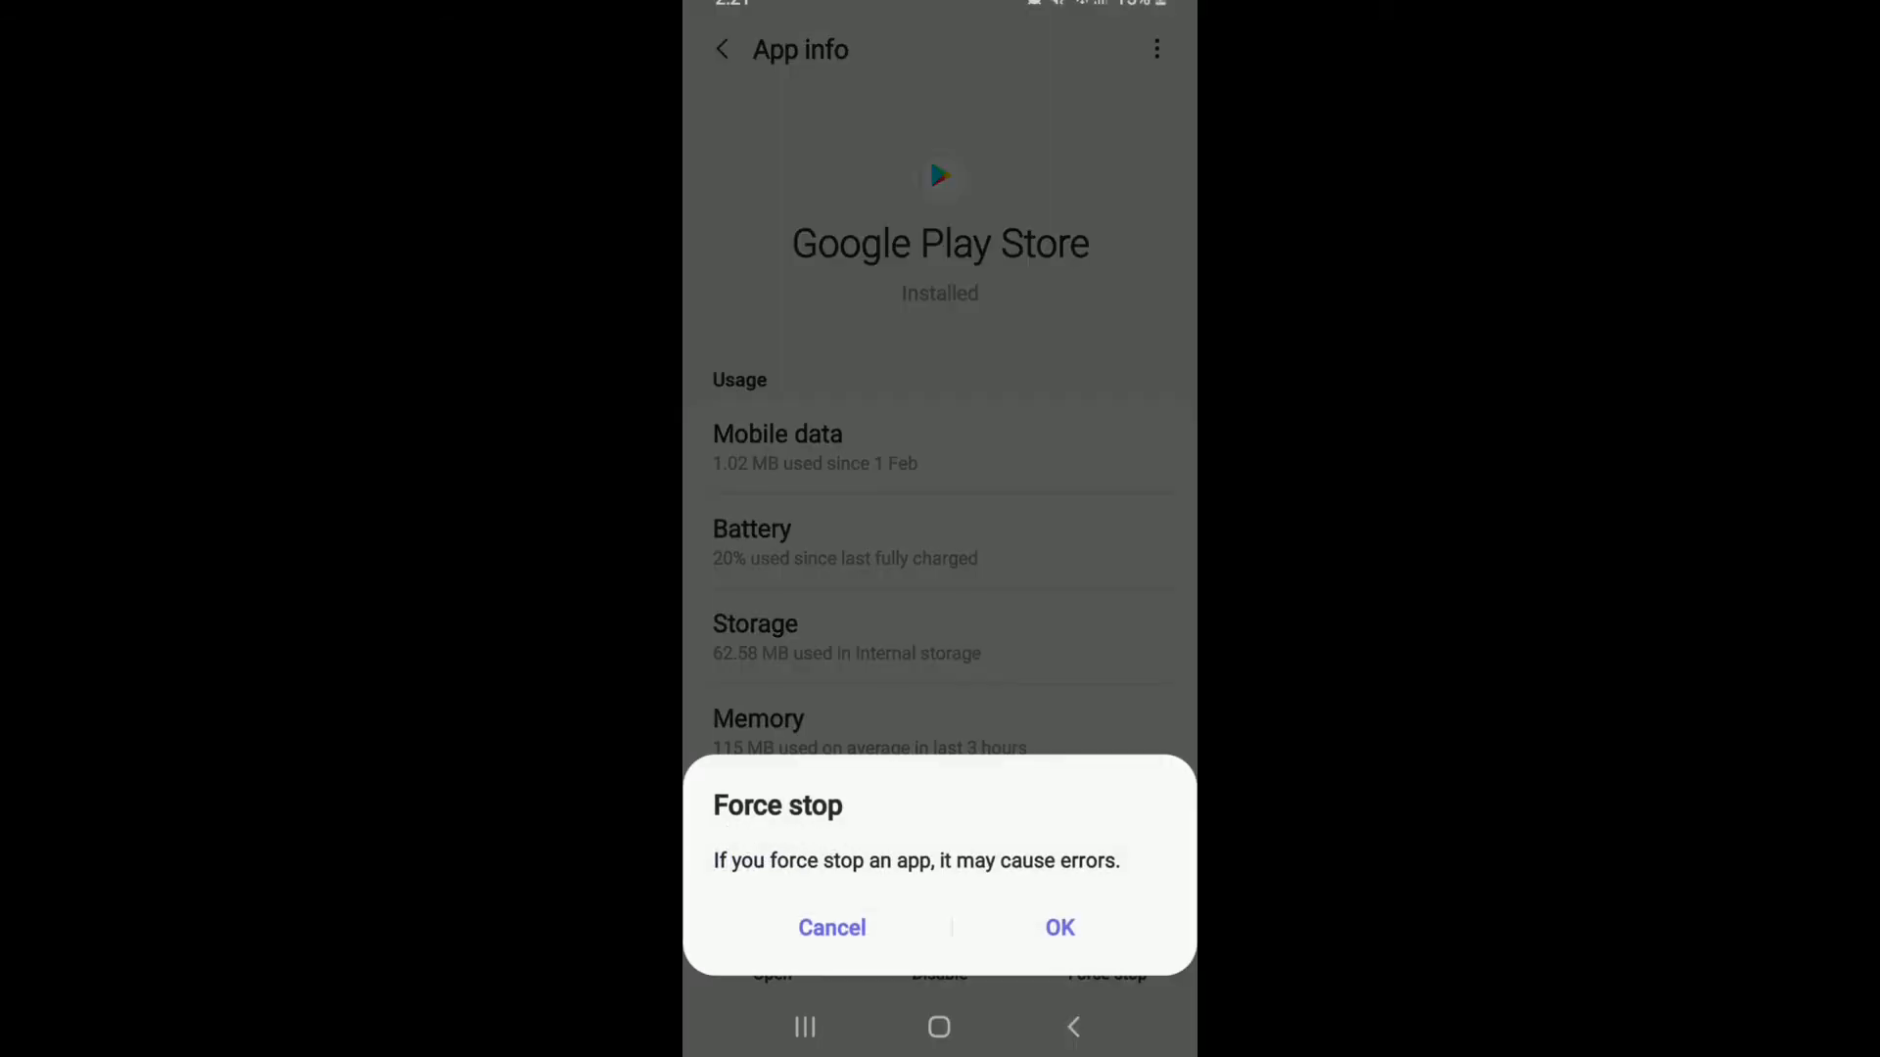
{"action": "left_click", "coordinate": [831, 927]}
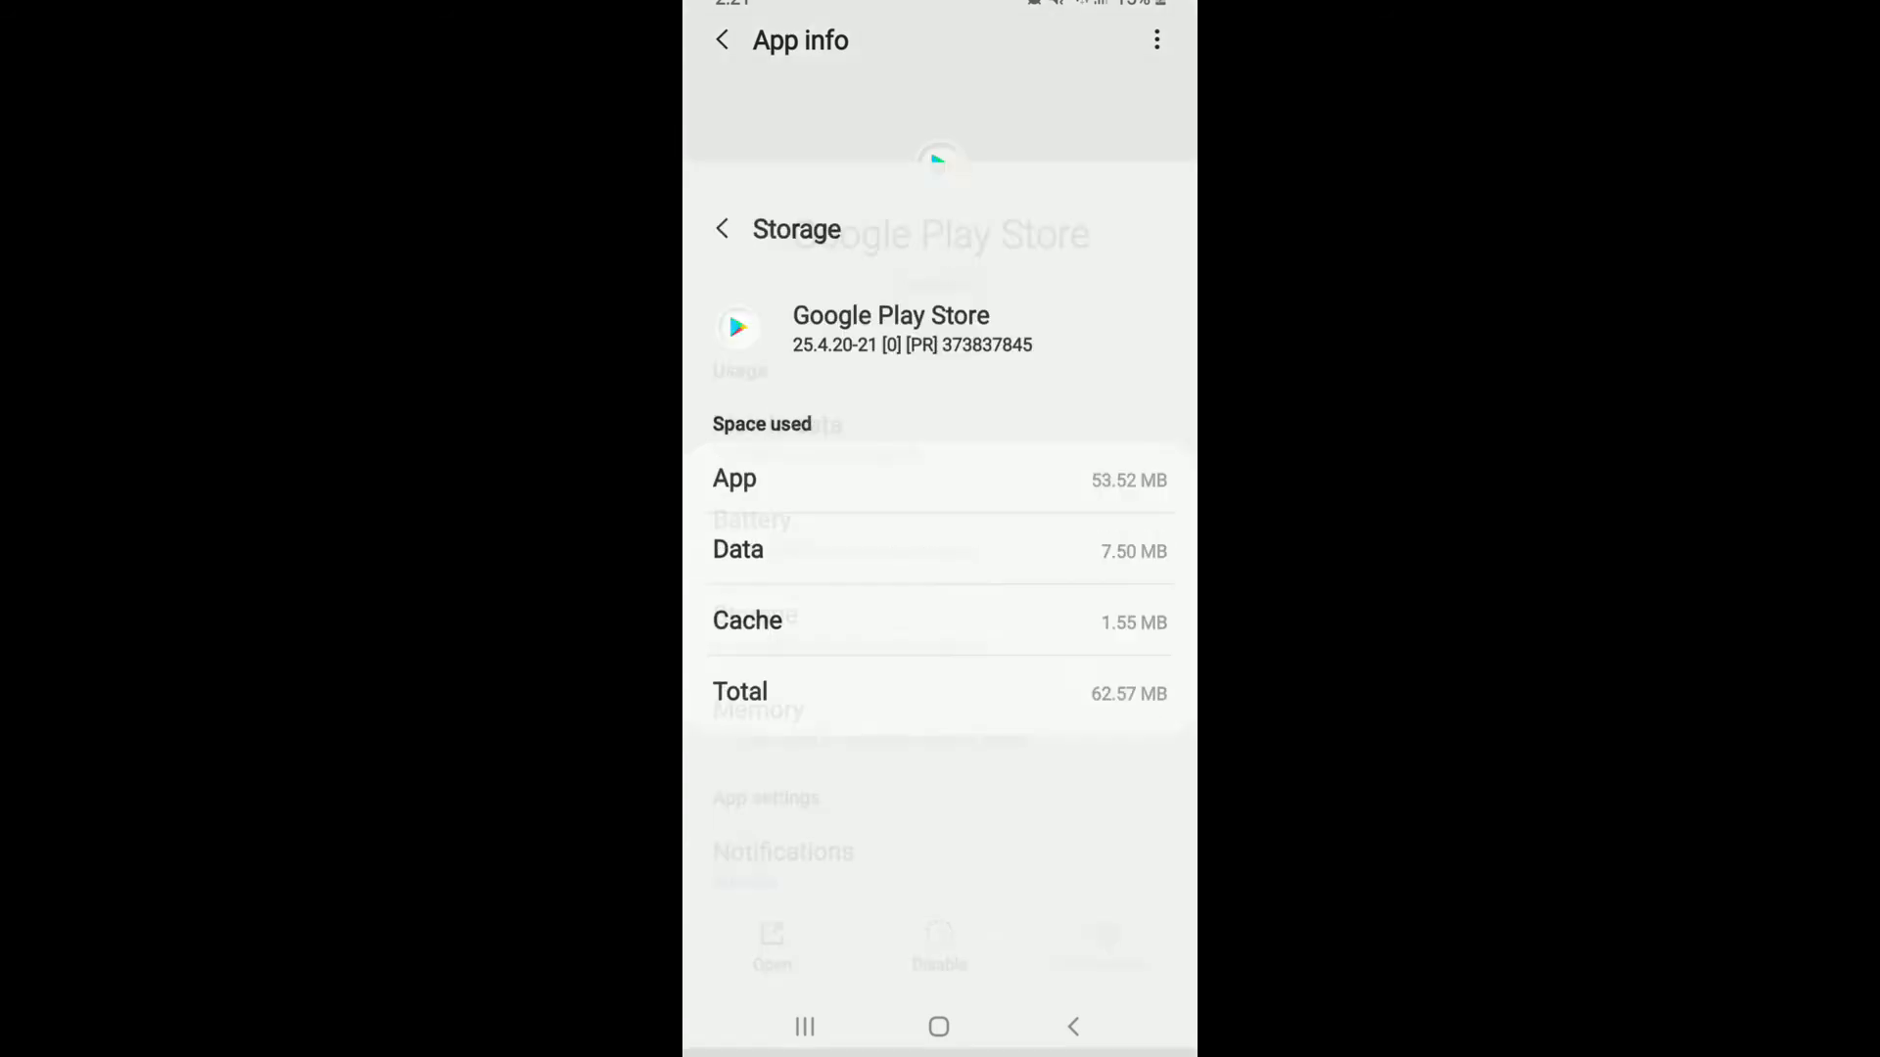
- Clear Google Play Store's cache and data, confirming the deletion, so both read 0 B
{"action": "left_click", "coordinate": [1065, 954]}
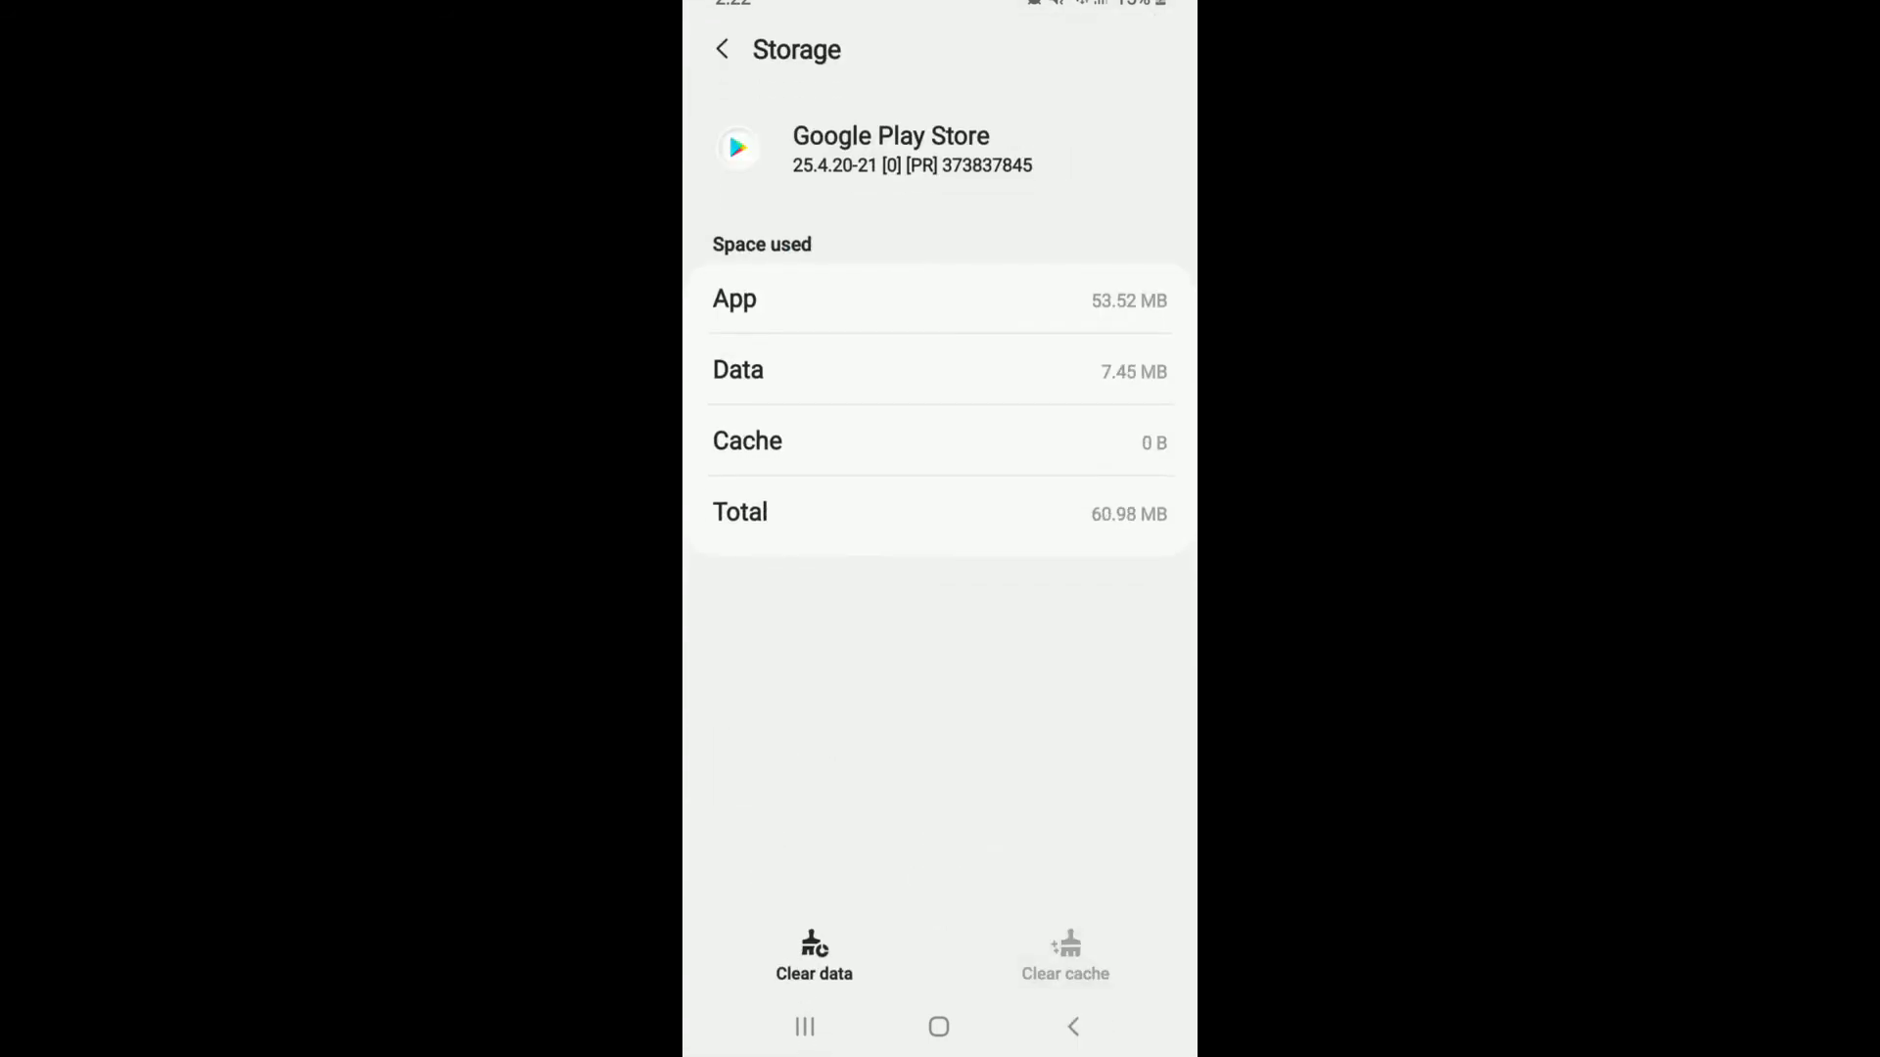
{"action": "left_click", "coordinate": [815, 958]}
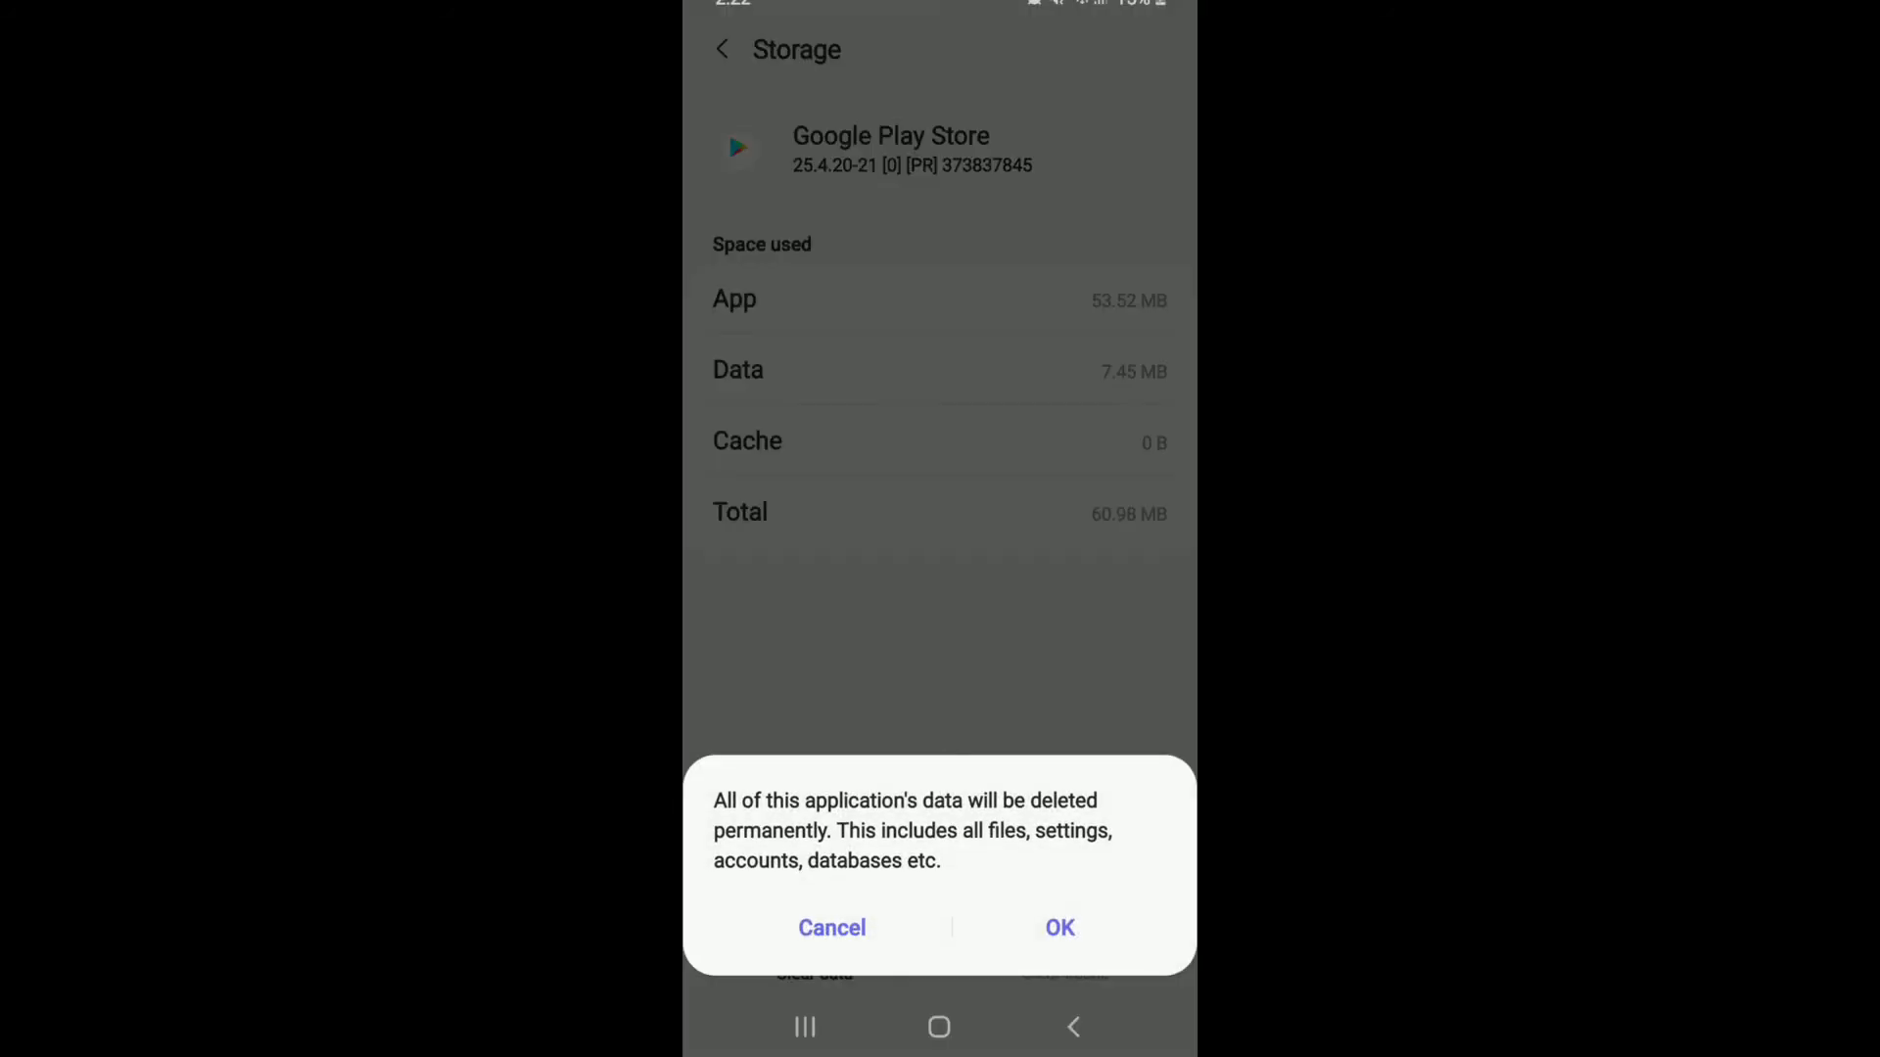
{"action": "left_click", "coordinate": [1059, 926]}
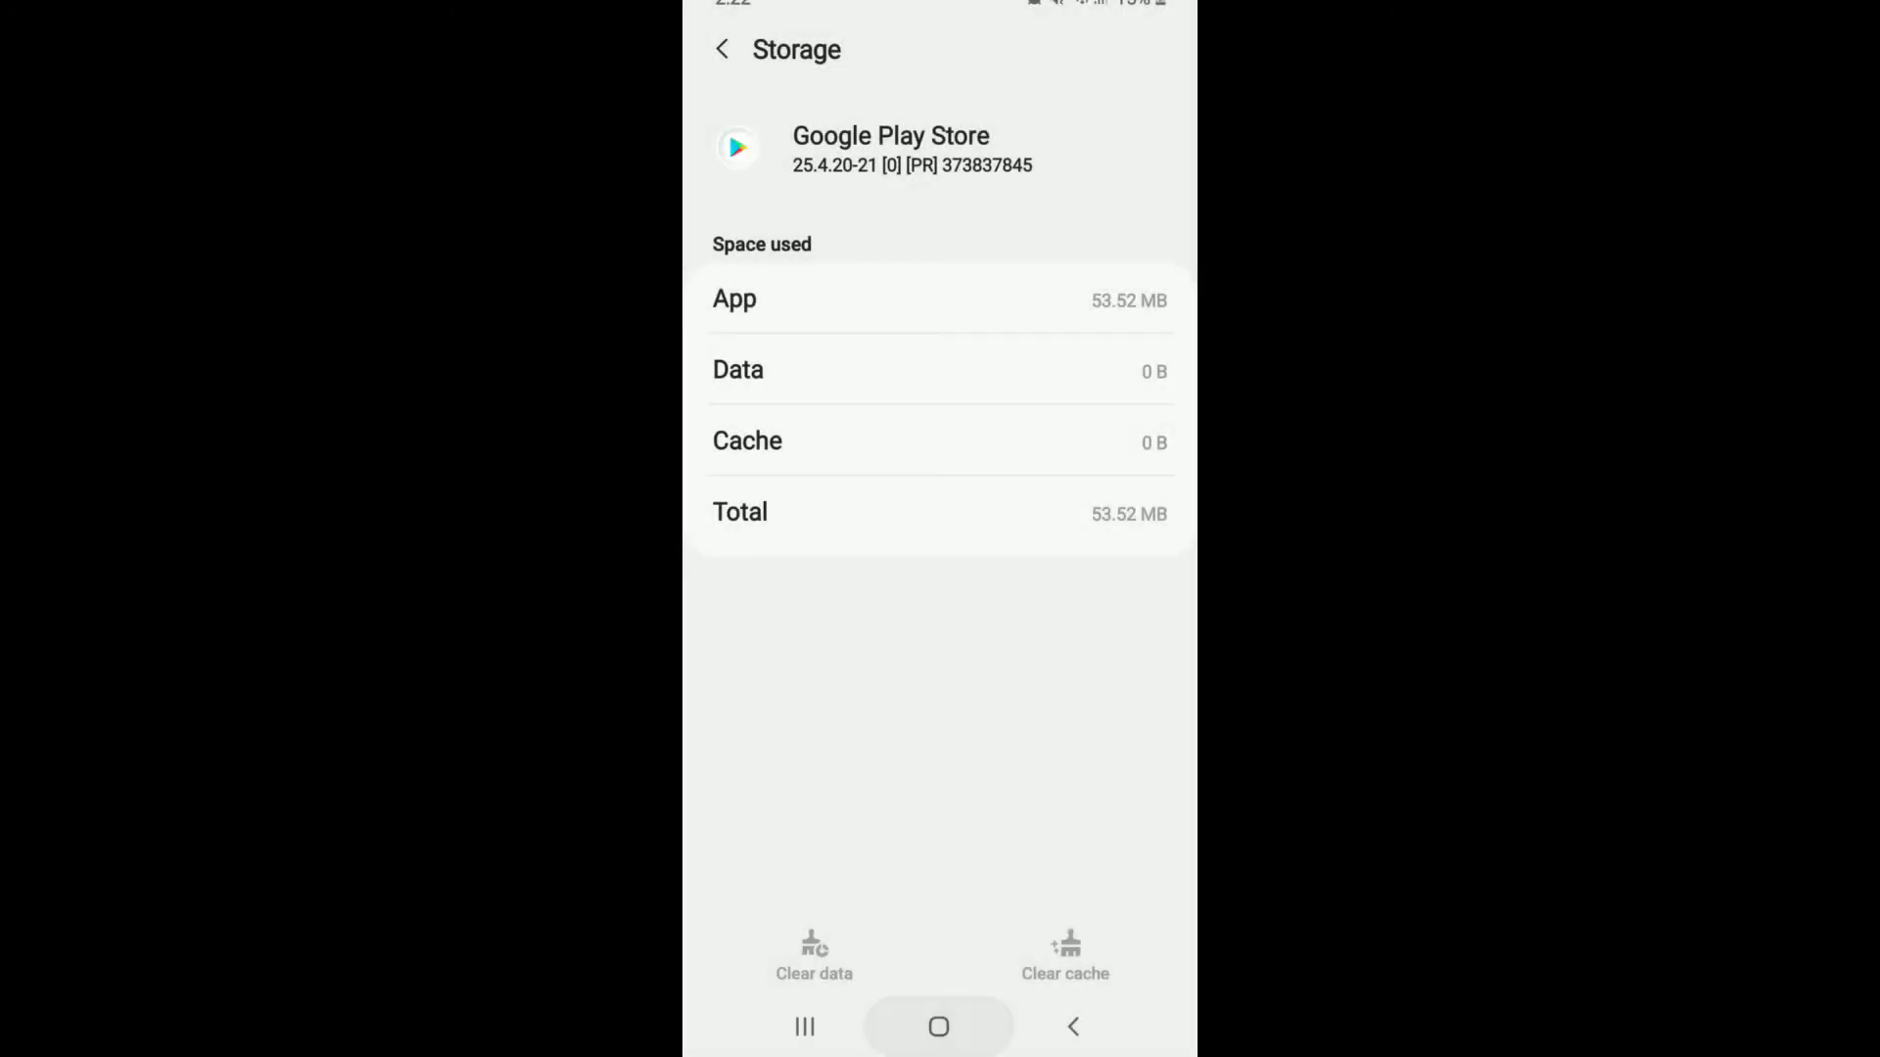